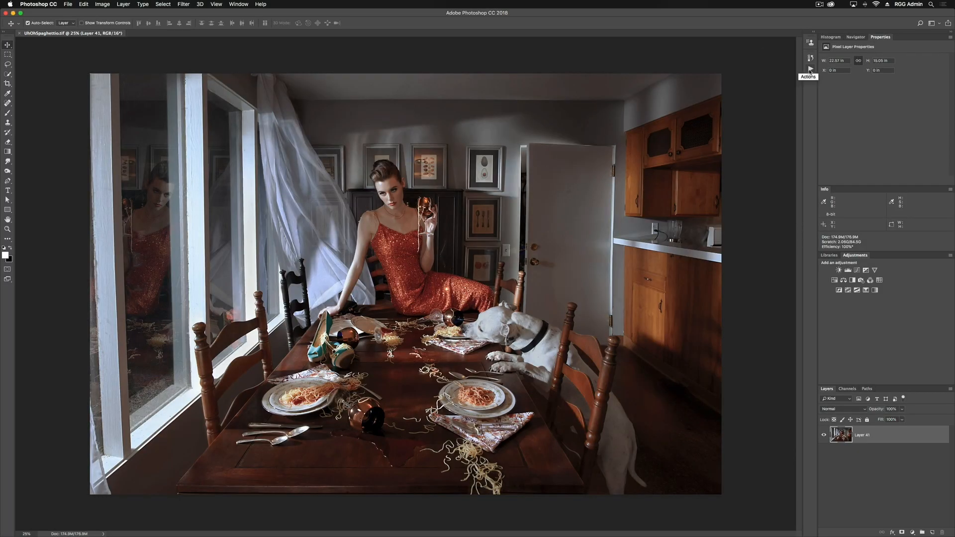
Open the Actions panel from the right-hand dock, showing the empty actions list
click(810, 57)
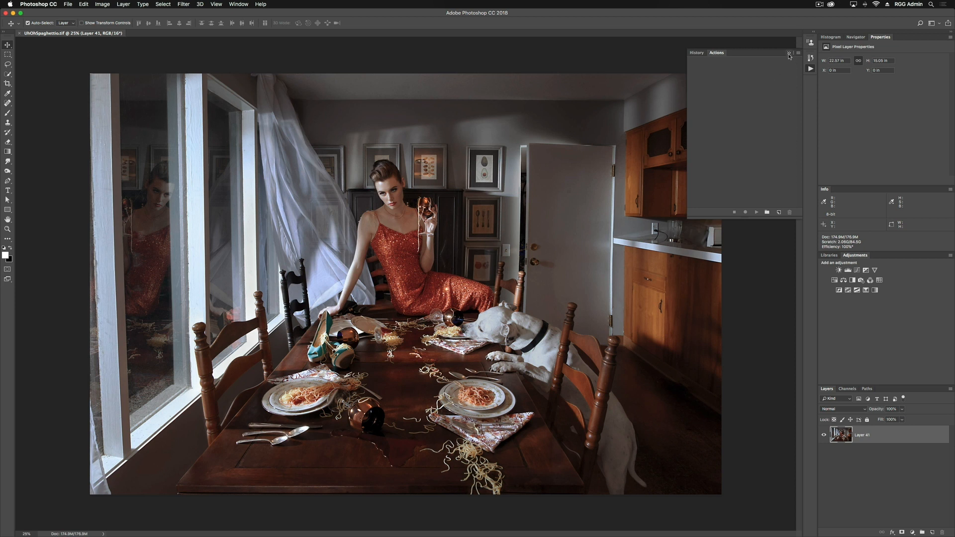
click(789, 54)
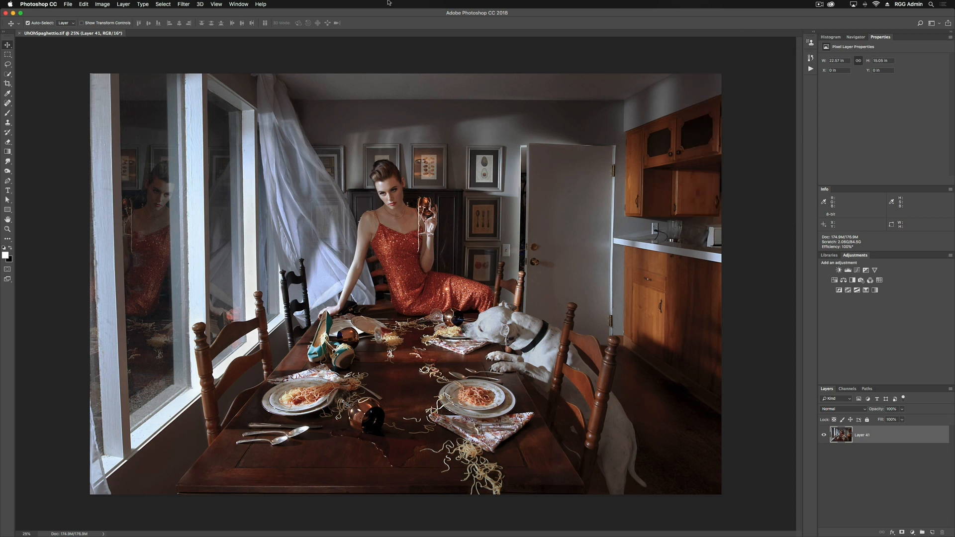
click(238, 4)
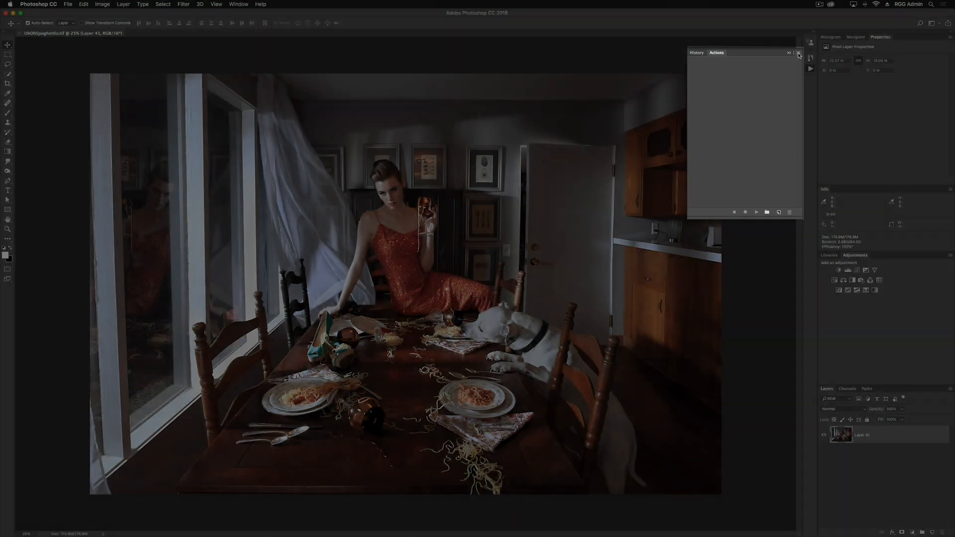
Load 'RGGEDU Action - Midnight.atn' into the Actions panel
click(790, 53)
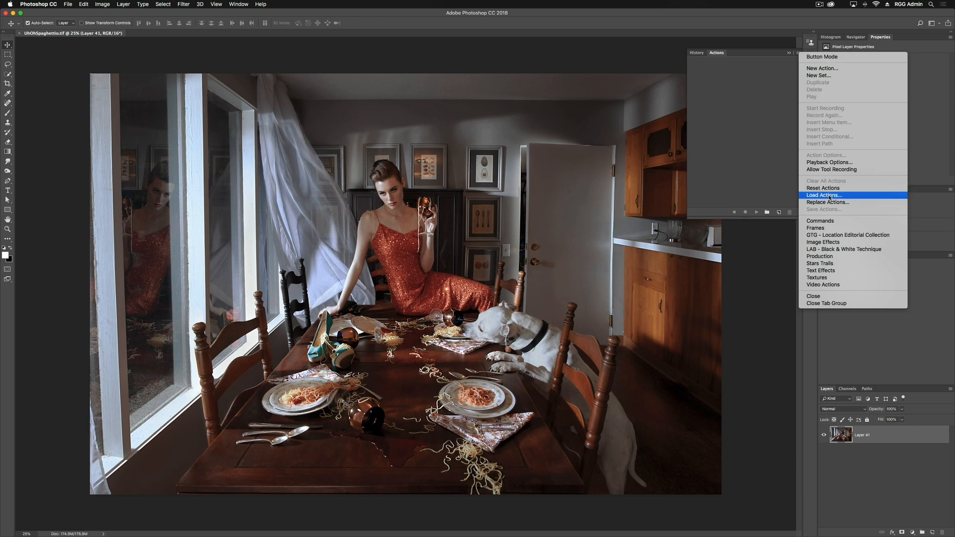
click(823, 195)
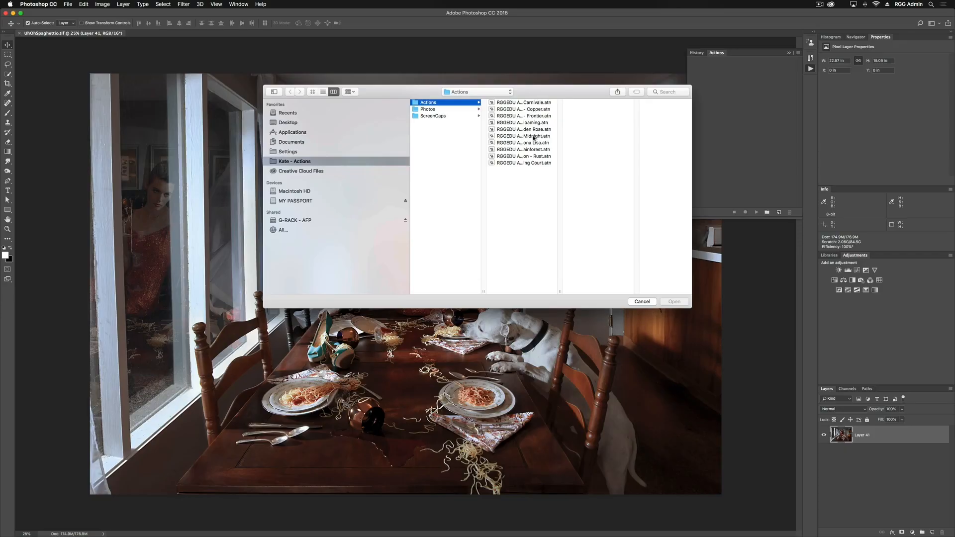
click(522, 136)
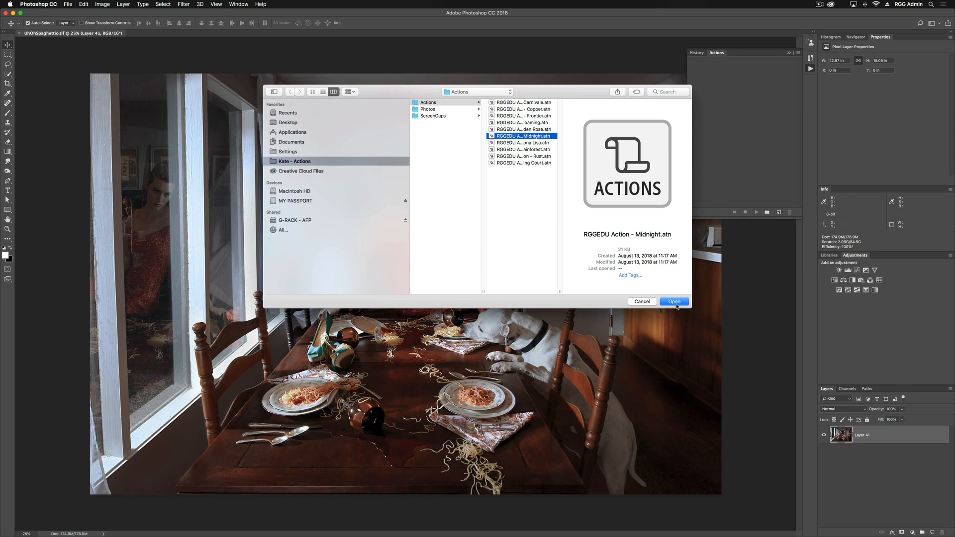
click(673, 302)
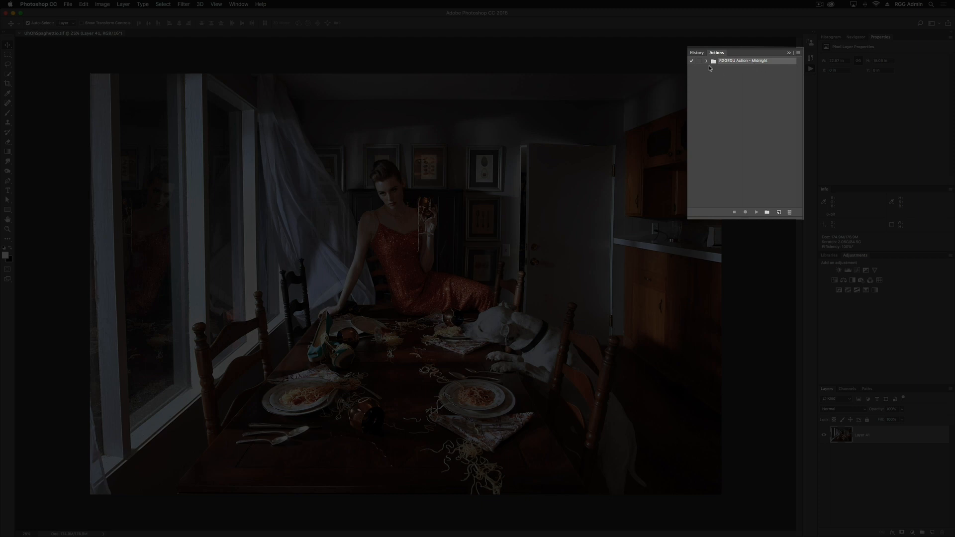
Expand the RGGEDU Action - Midnight set and run the Midnight action on the dining-room photo
click(706, 60)
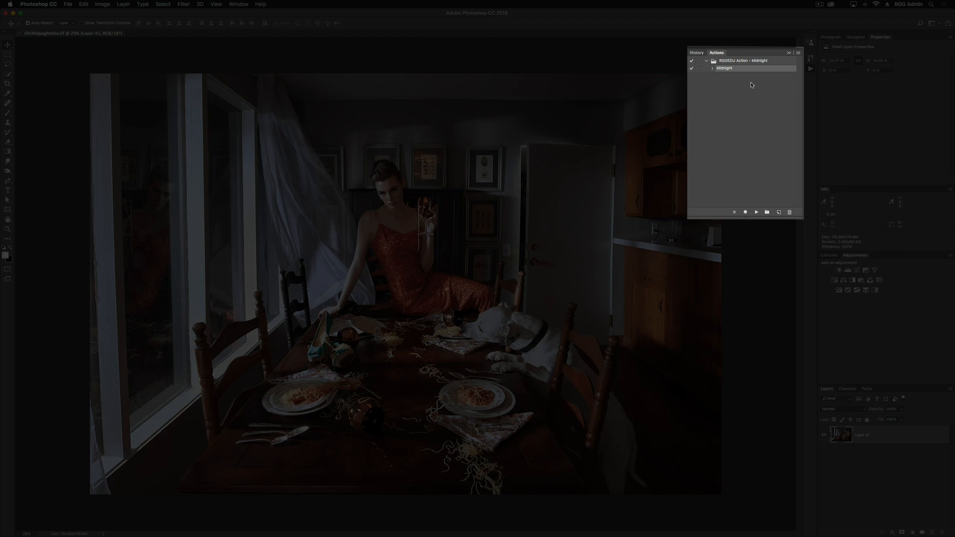
click(757, 212)
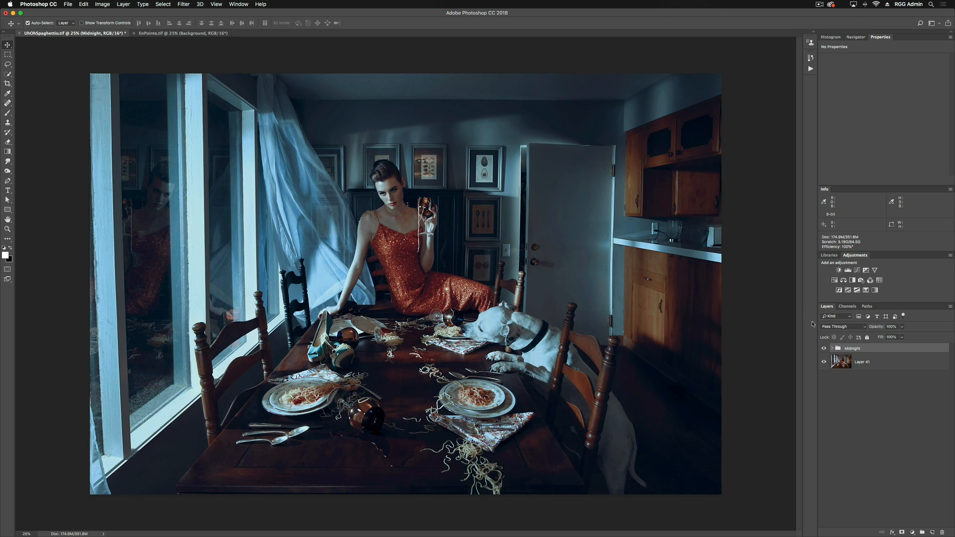
Toggle the Midnight group's visibility off and on, then expand it to show its subgroups
click(824, 347)
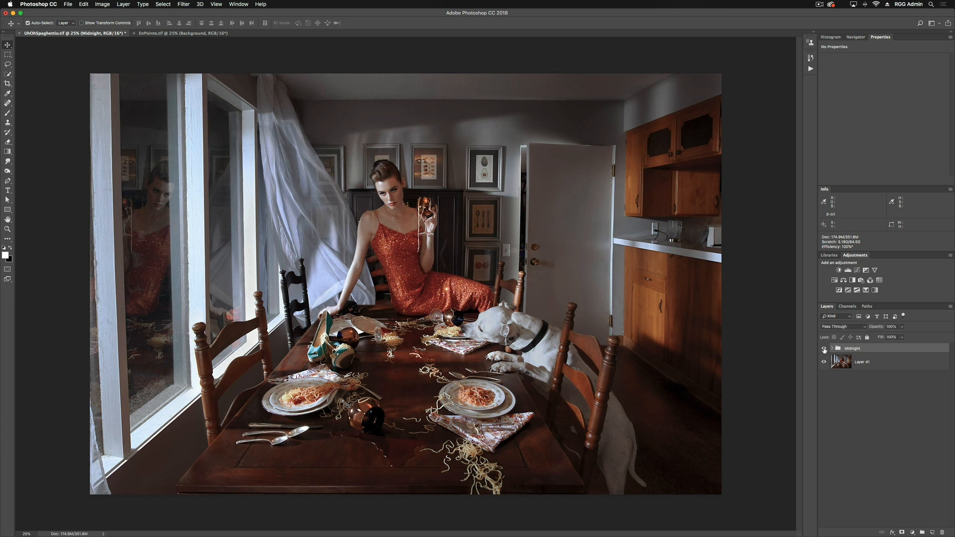
click(824, 347)
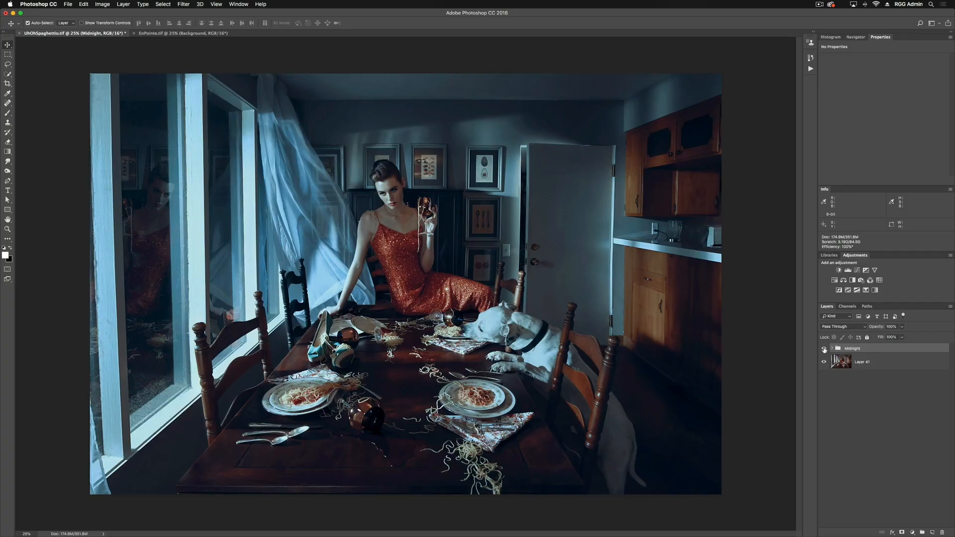
click(825, 348)
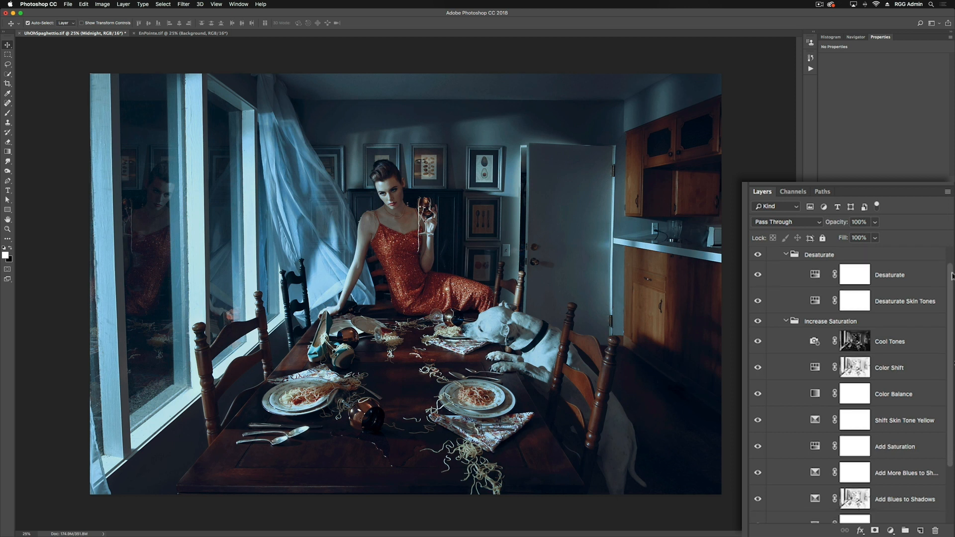
Collapse the Midnight subgroups, keeping Nighttime Effect and Increase Saturation visible and Desaturate hidden
scroll(down, 3)
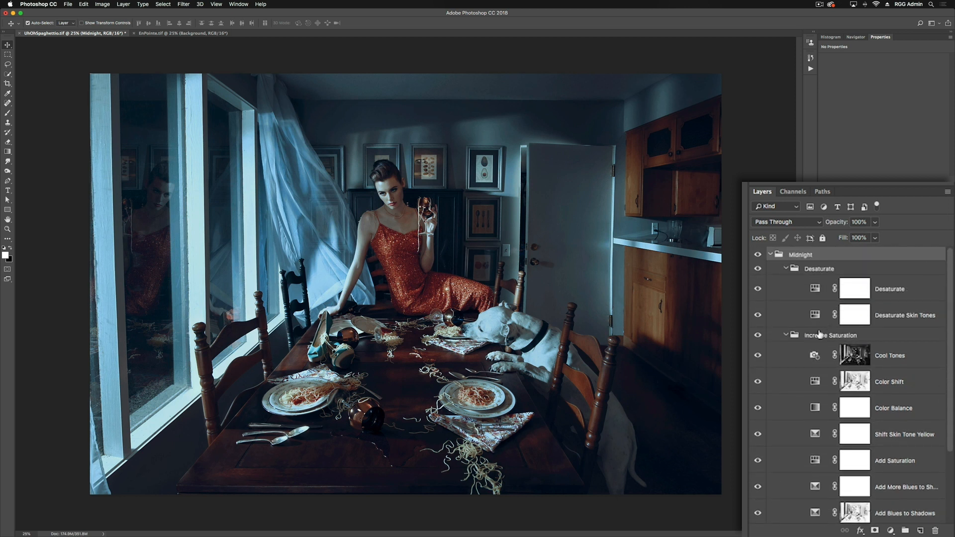
click(786, 269)
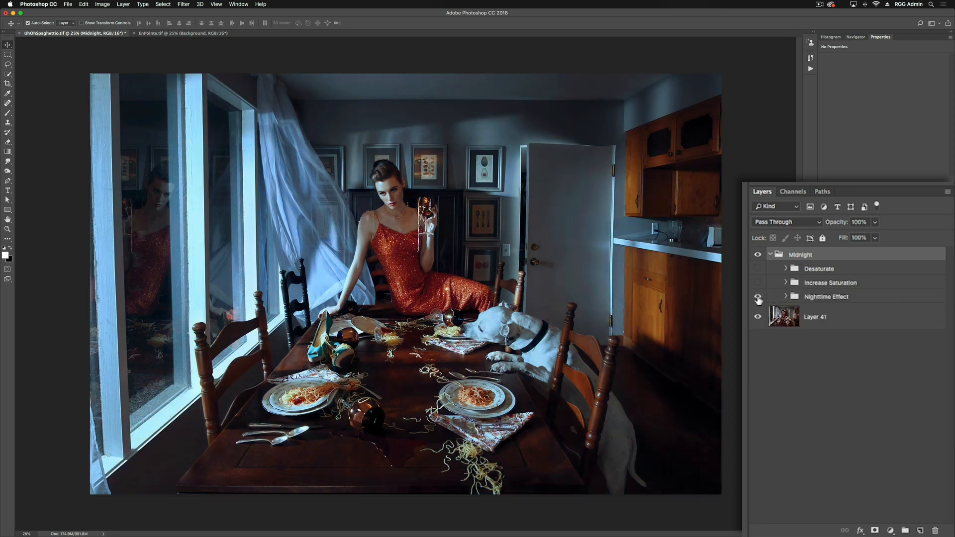
click(757, 298)
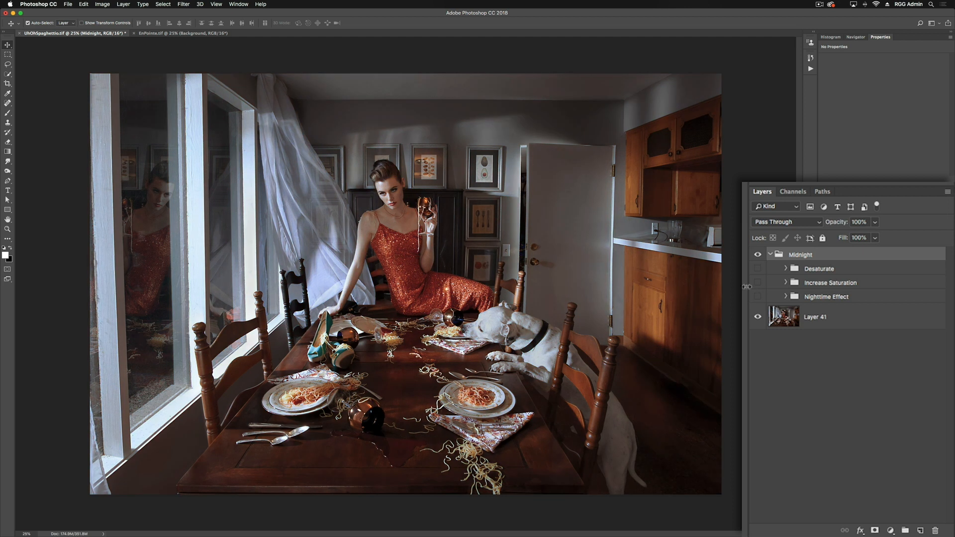
click(758, 296)
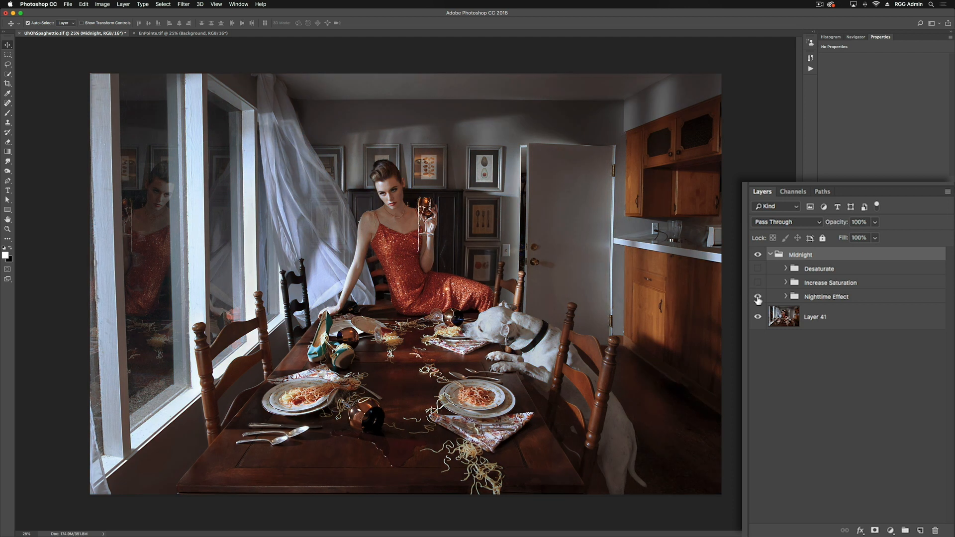
click(758, 297)
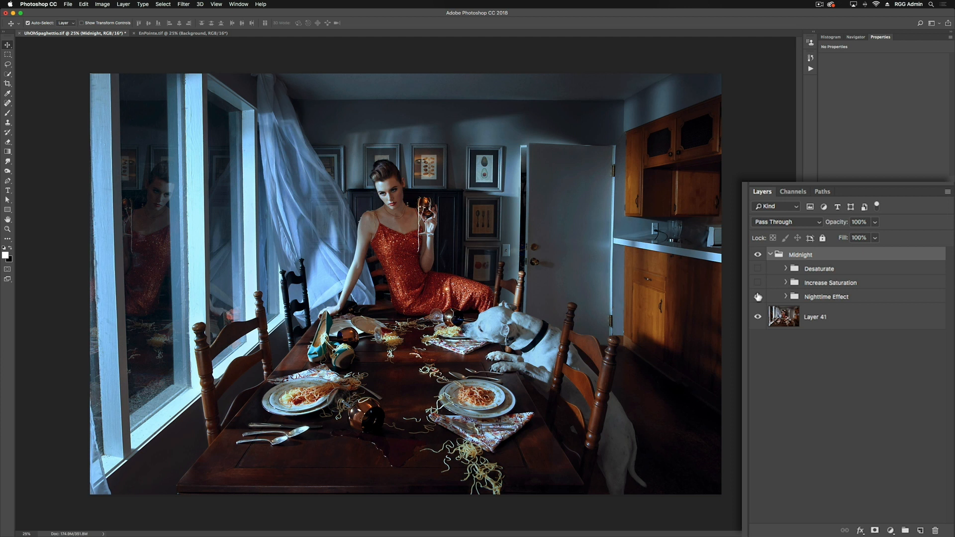
mouse_move(758, 298)
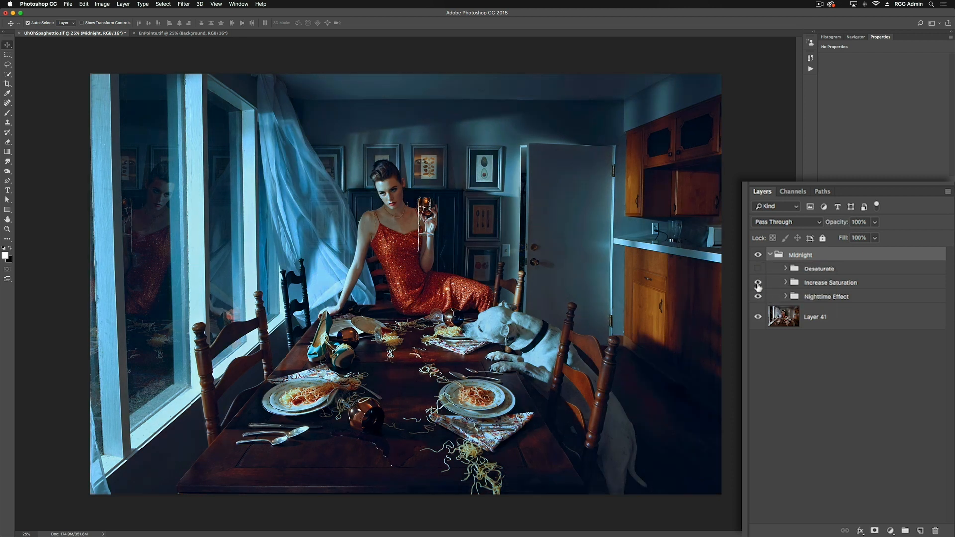
click(758, 282)
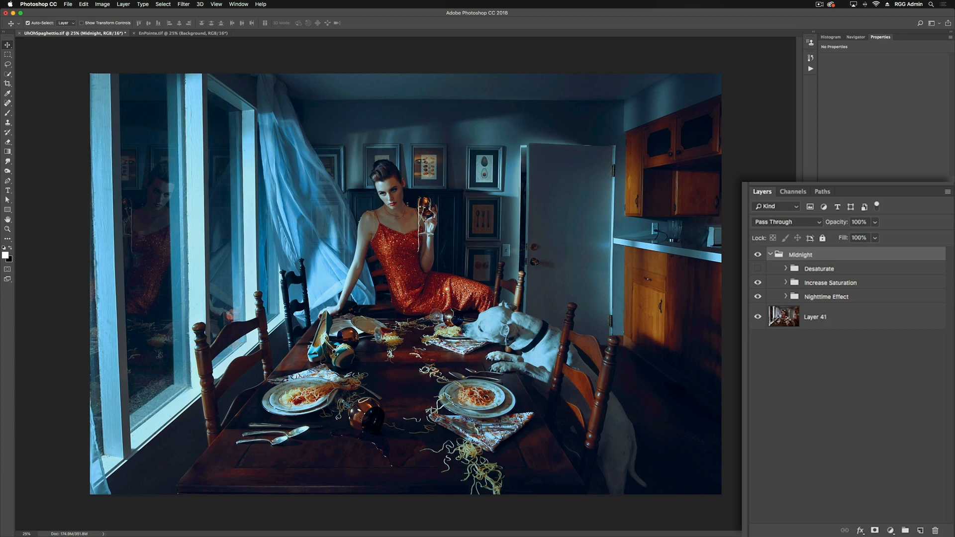
Expand Nighttime Effect, show Increase Saturation's Vibrance settings, and toggle it to compare
click(786, 296)
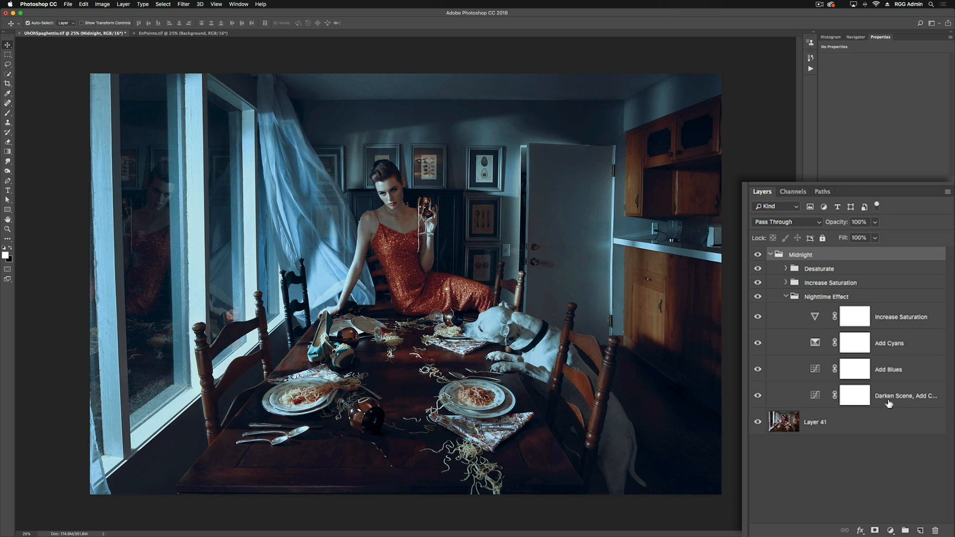
mouse_move(889, 401)
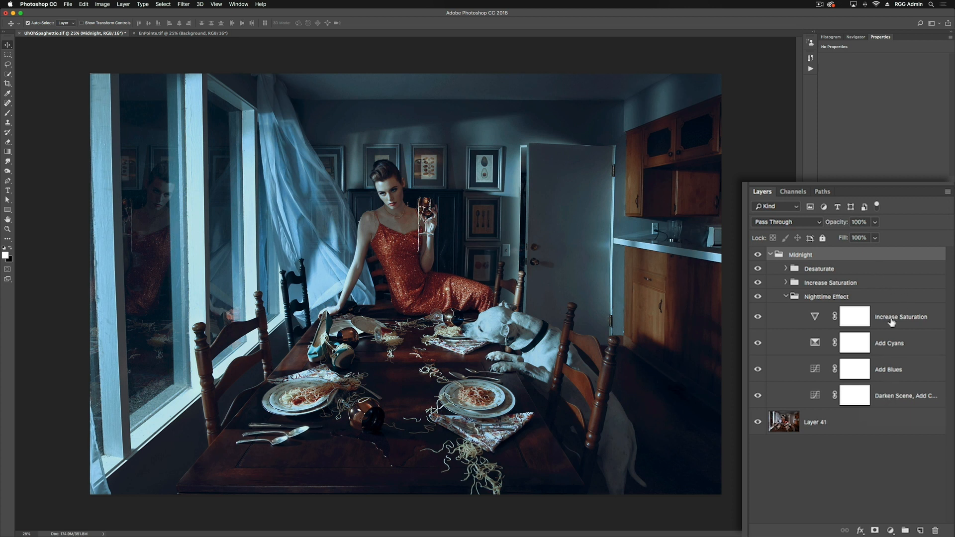
click(901, 317)
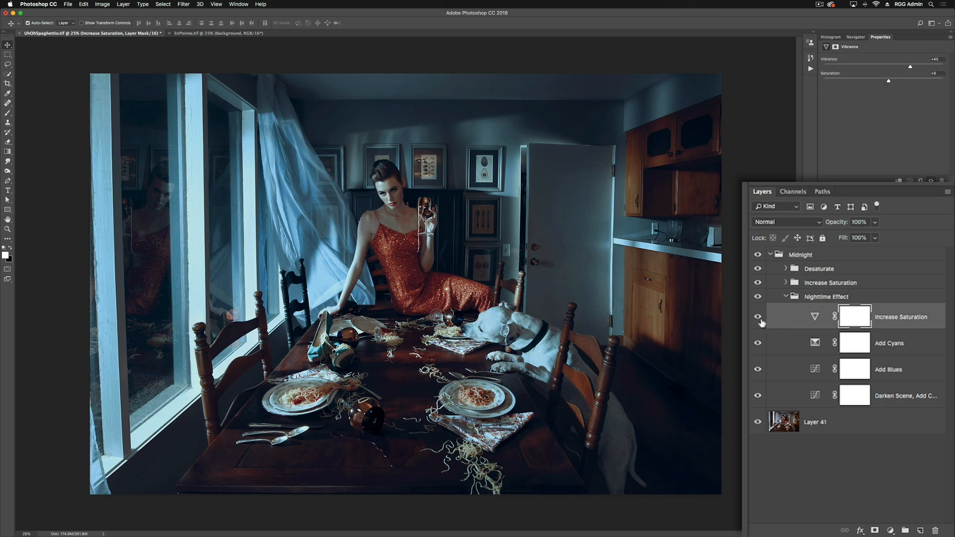
click(758, 317)
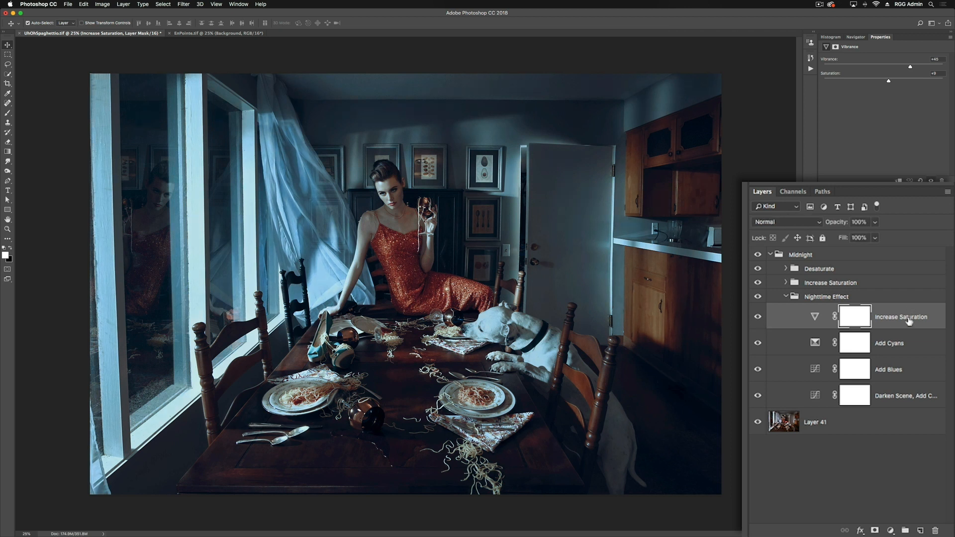
mouse_move(902, 317)
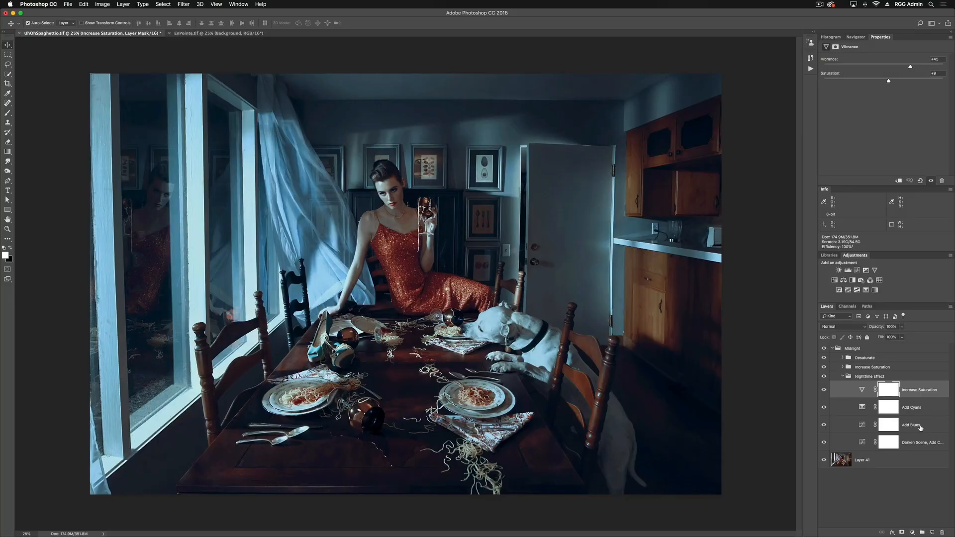
mouse_move(920, 429)
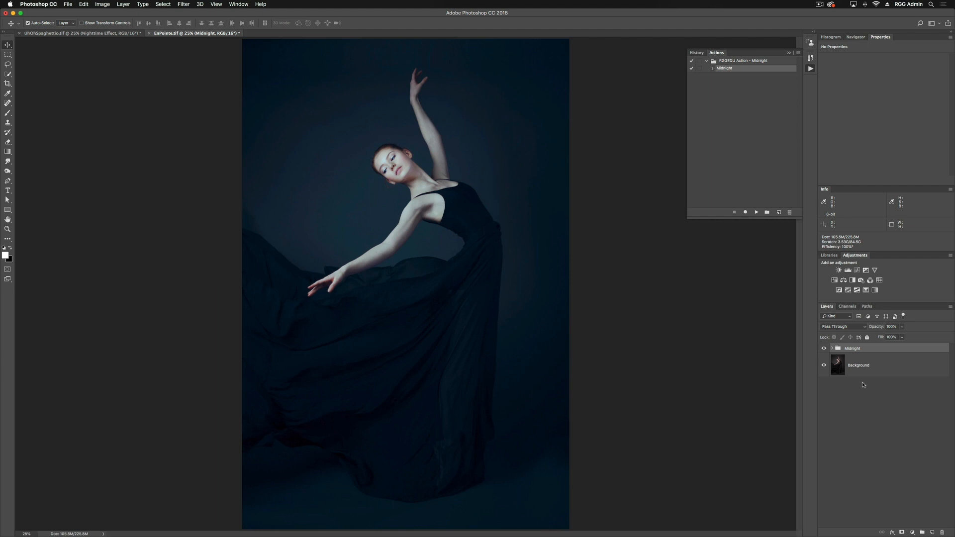
Expand the Midnight group on the EnPointe.tif portrait to reveal Desaturate and Increase Saturation
click(832, 348)
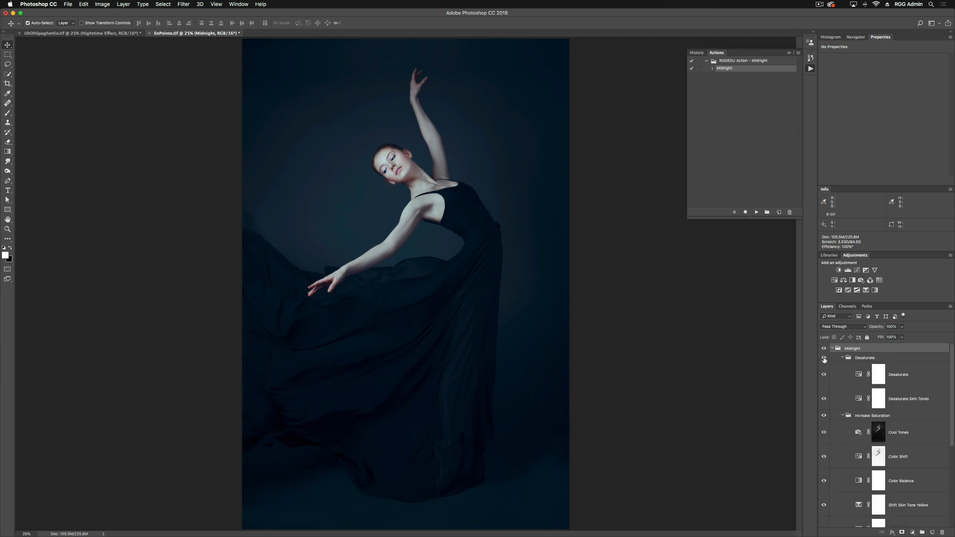
click(825, 358)
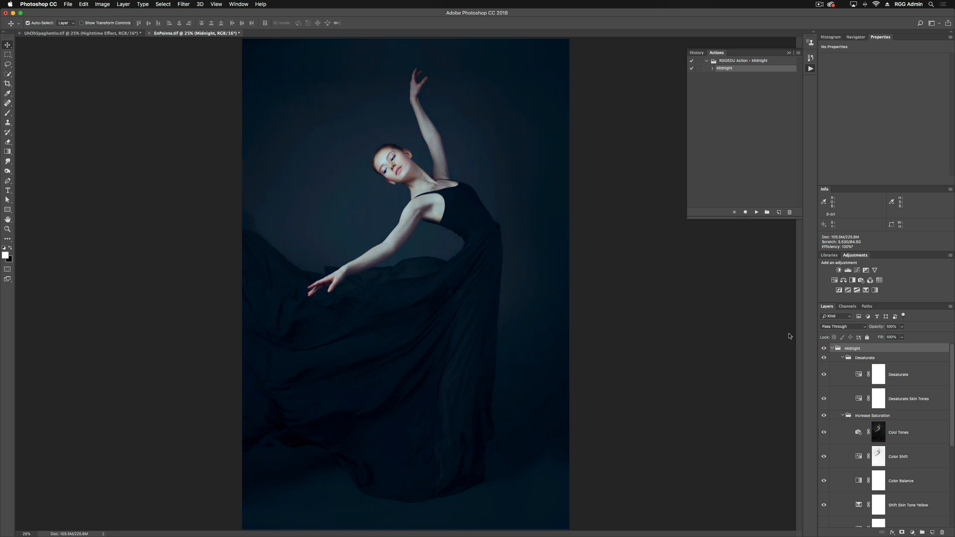
mouse_move(767, 331)
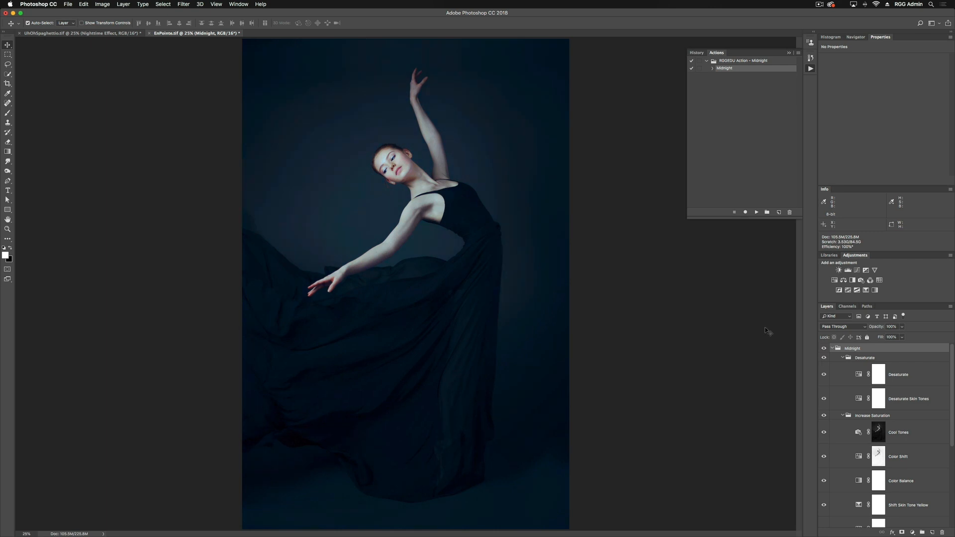